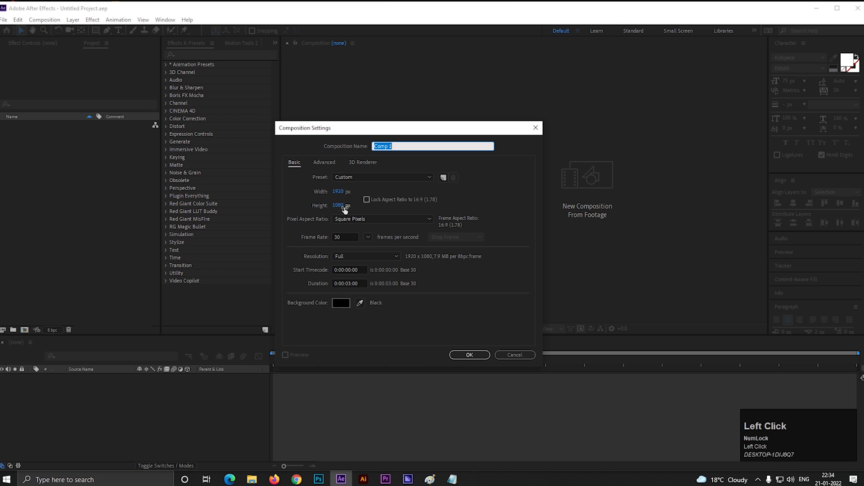
Step: Name the new 1920×1080, 30 fps composition 'Morphing'
type("Morphing")
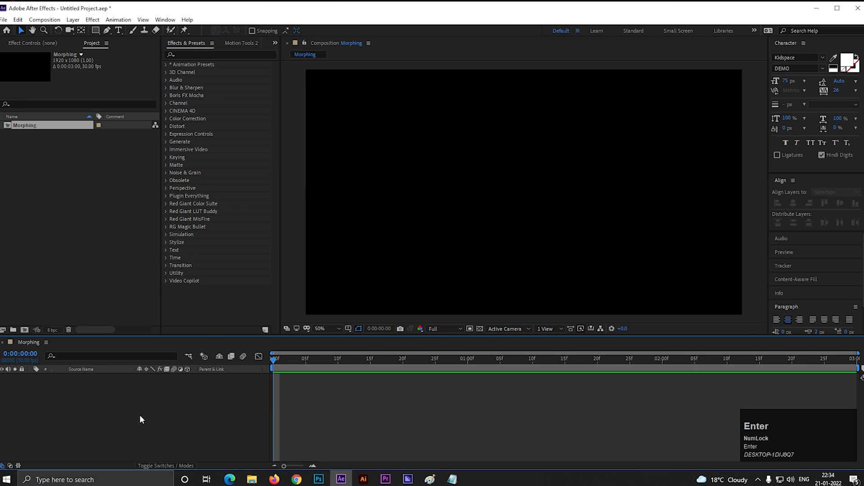
Step: Select and open the pen.ai file from the Master Morphing folder
left_click(251, 479)
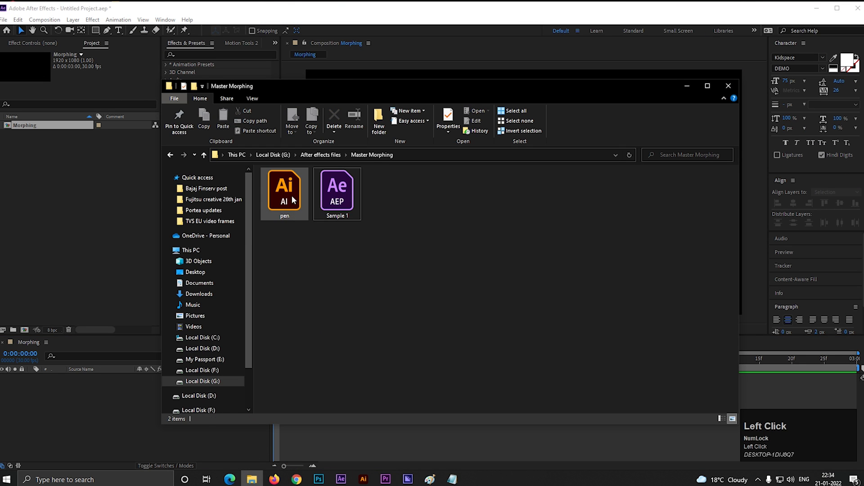
left_click(285, 190)
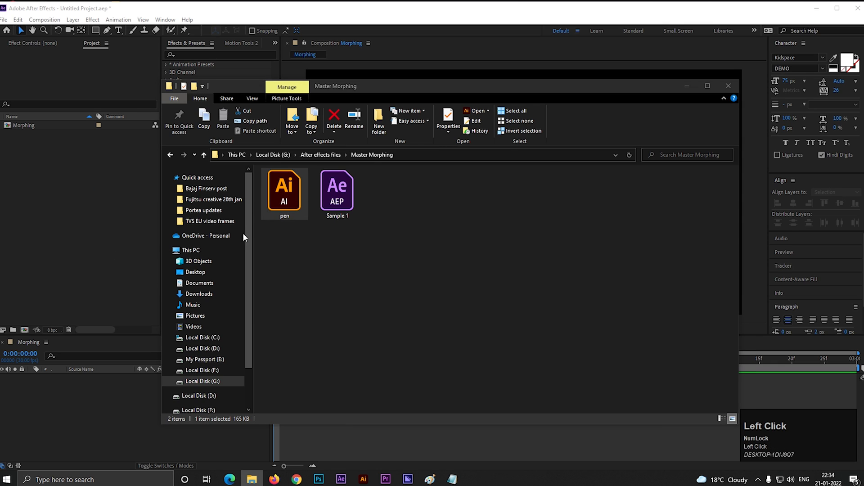
double_click(284, 185)
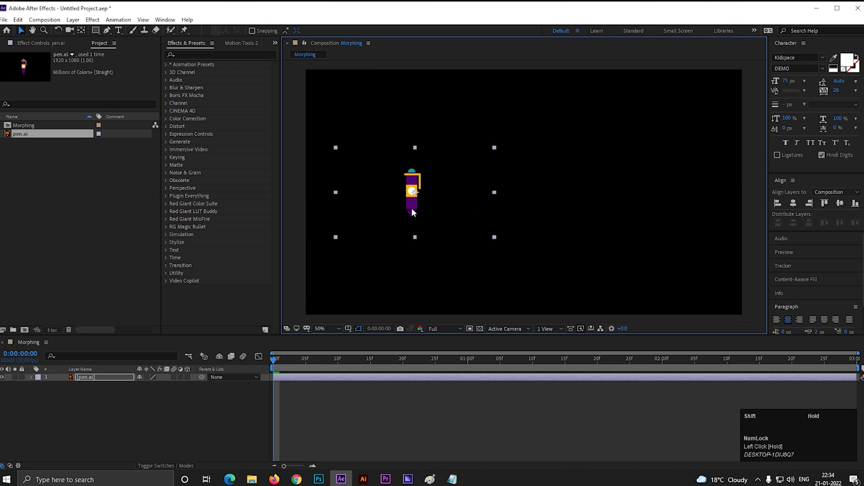
Step: Add a white 'P' text layer right of the pen and keep pen.ai stacked on top
left_click(540, 190)
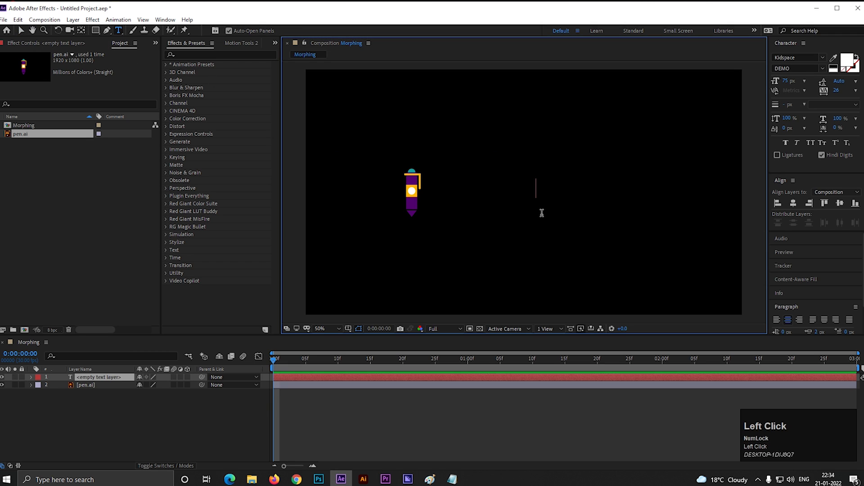
type("P")
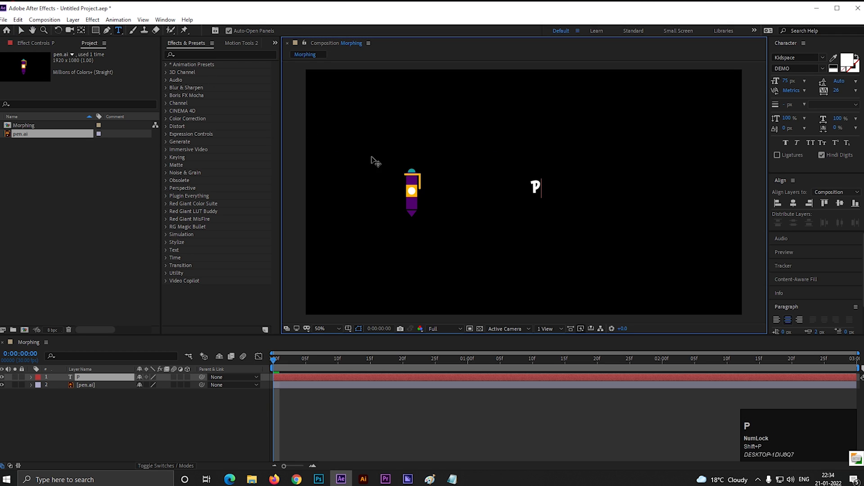
left_click(535, 178)
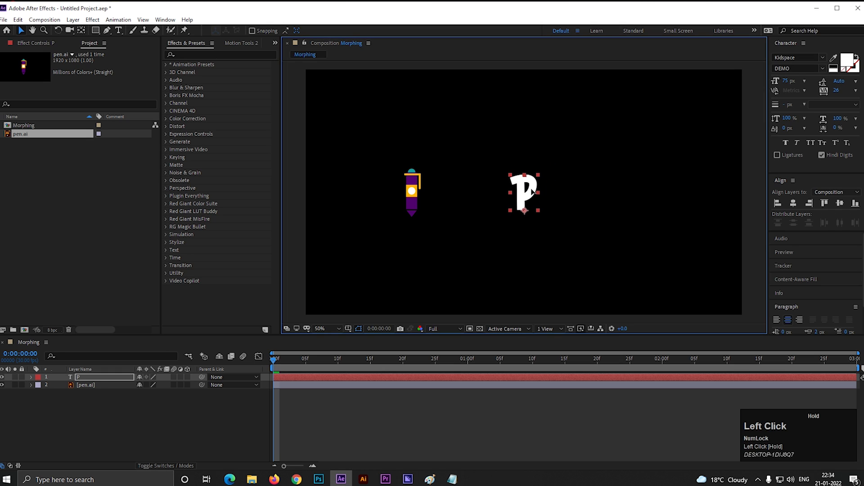
key("ctrl+z")
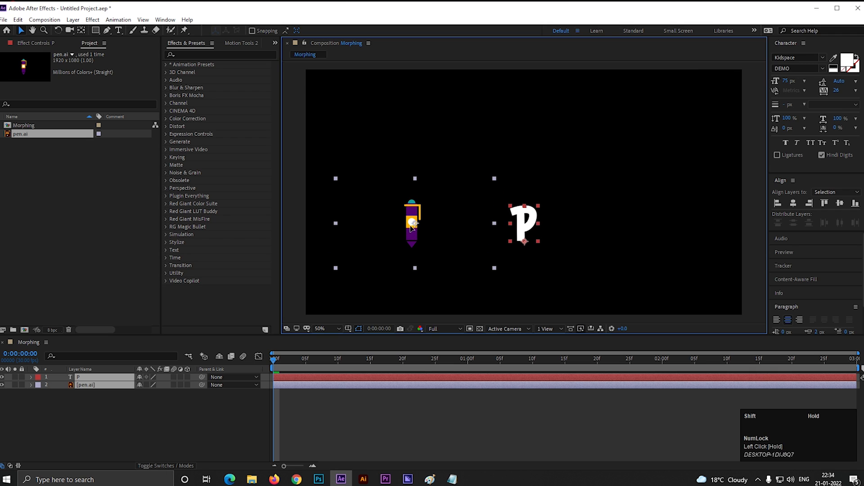
scroll("up", 3)
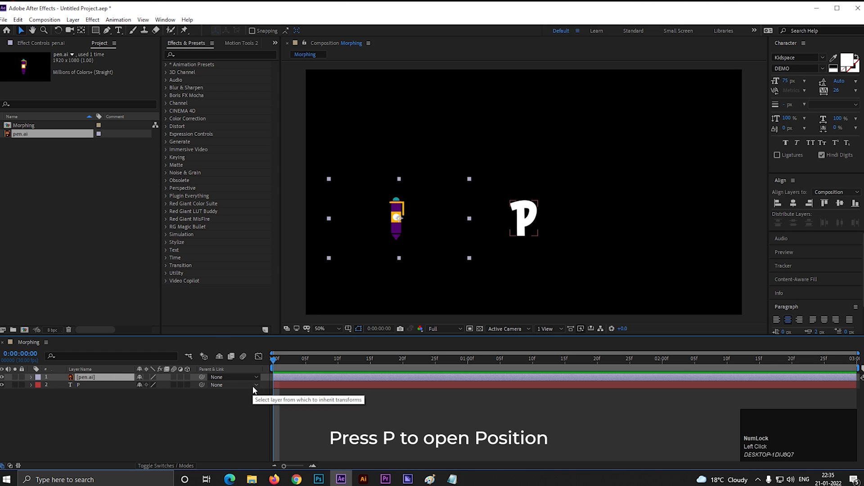
Step: Keyframe the pen's Position into an arc ending on the P and preview it
key("p")
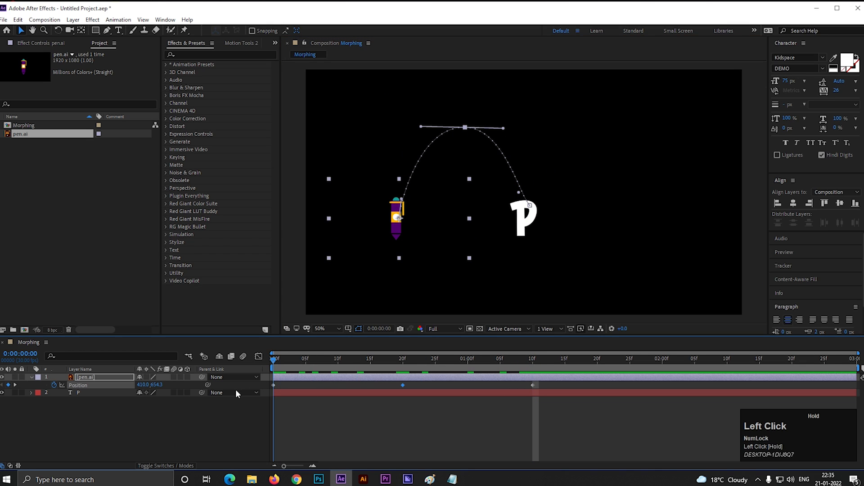
key("space")
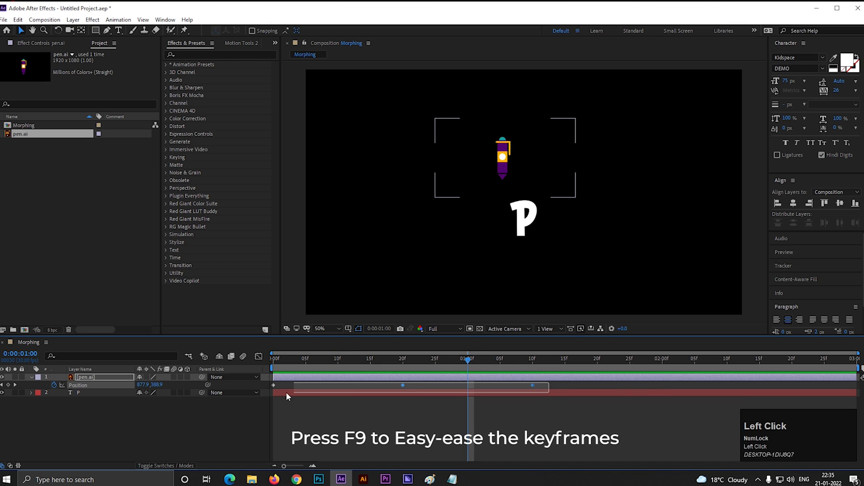
Step: Easy Ease the Position keyframes and make the middle keyframe's speed Continuous
key("f9")
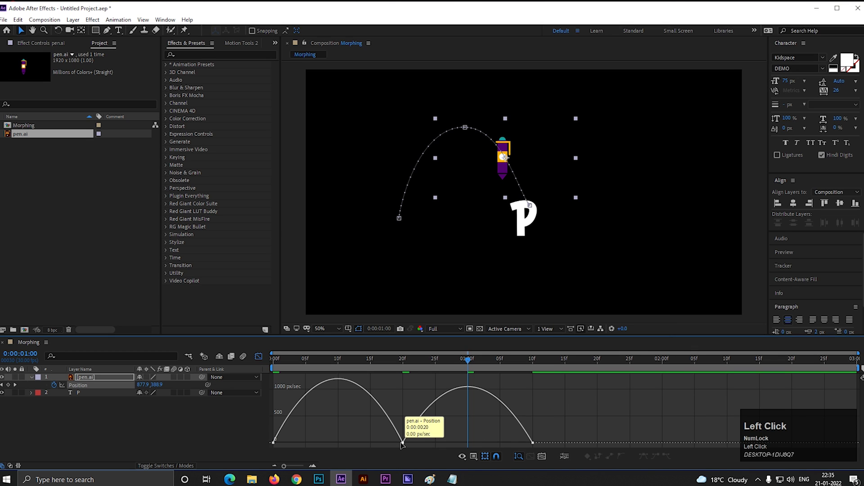
double_click(402, 443)
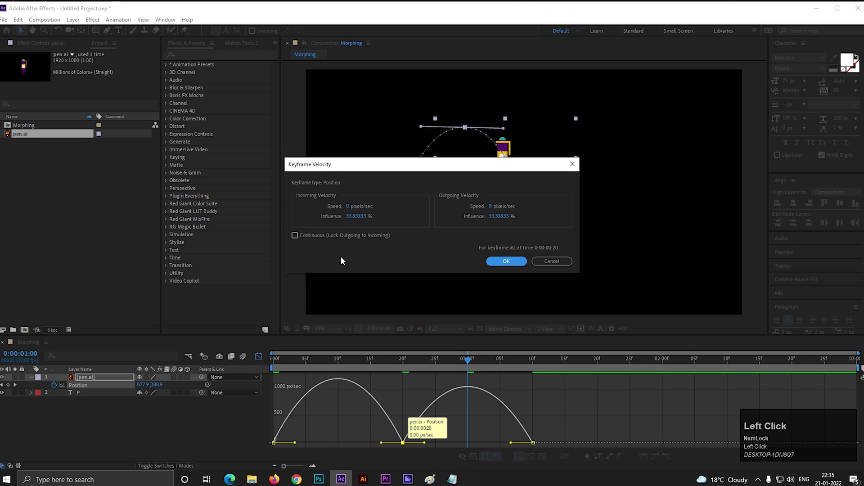
left_click(294, 235)
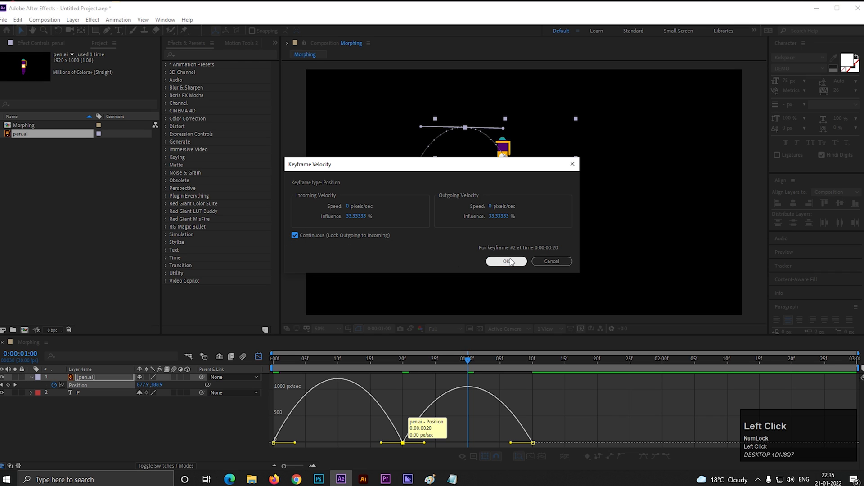
left_click(505, 261)
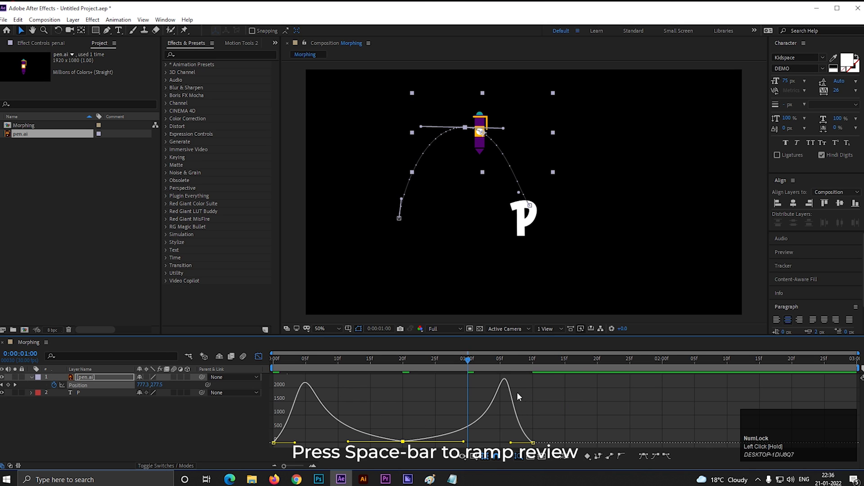
Step: Widen the middle keyframe's influence toward 100%, previewing the slower glide over the arc's top
key("space")
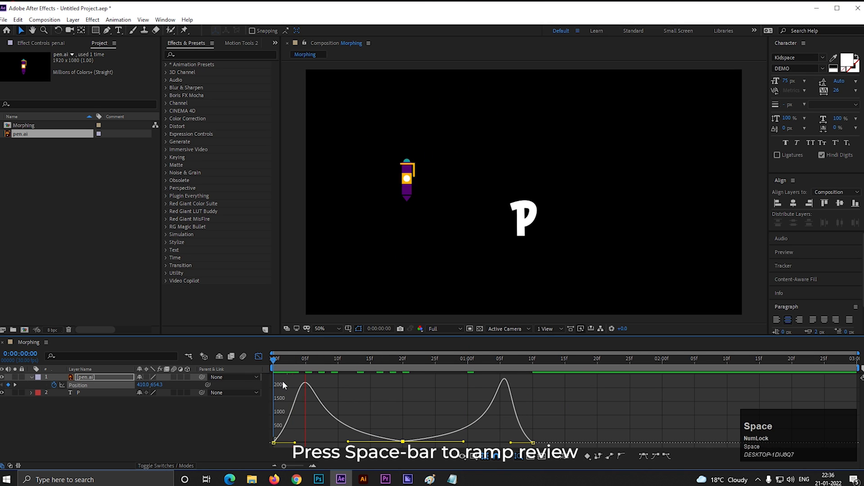
key("space")
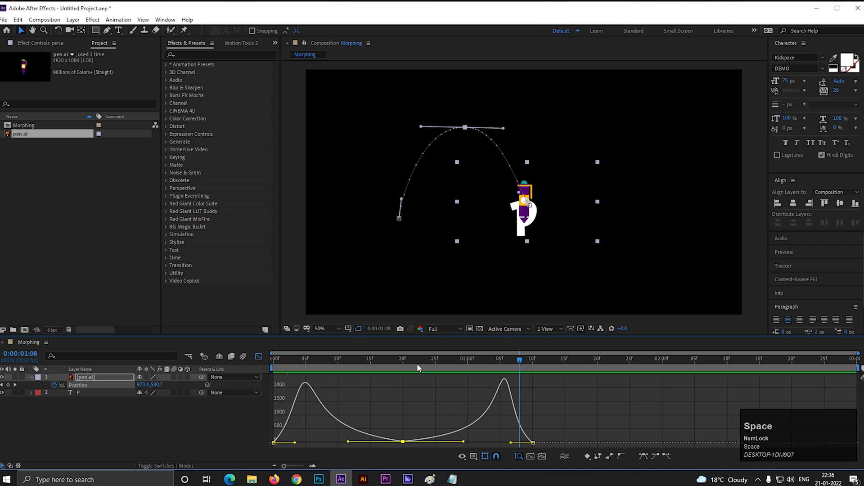
left_click(351, 359)
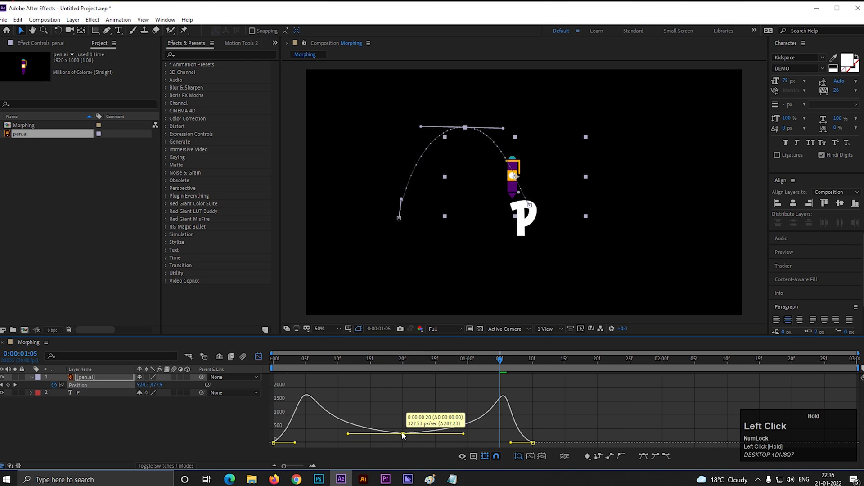
key("space")
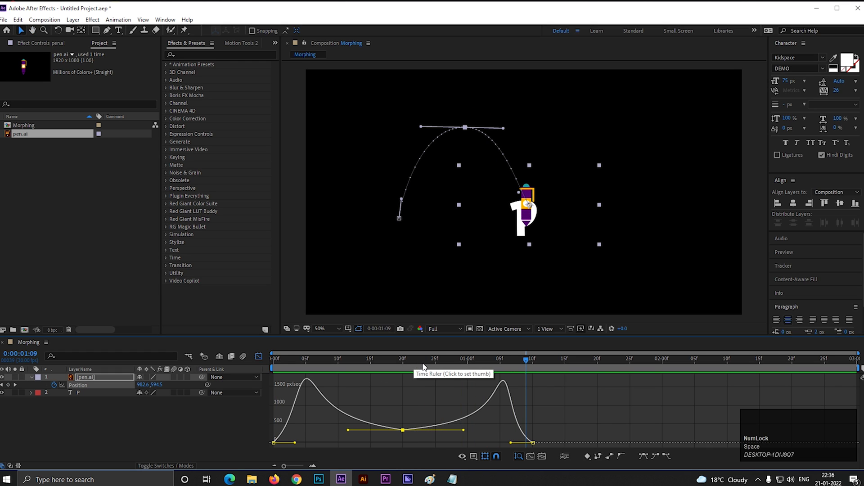
left_click(279, 359)
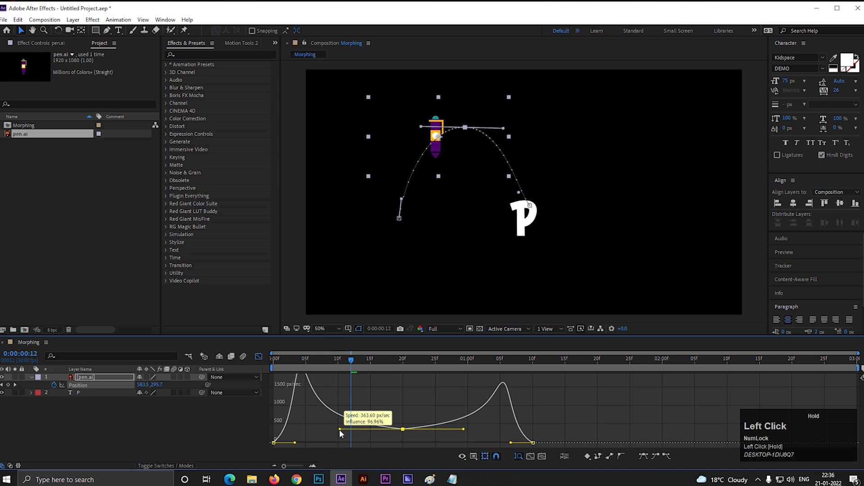
key("space")
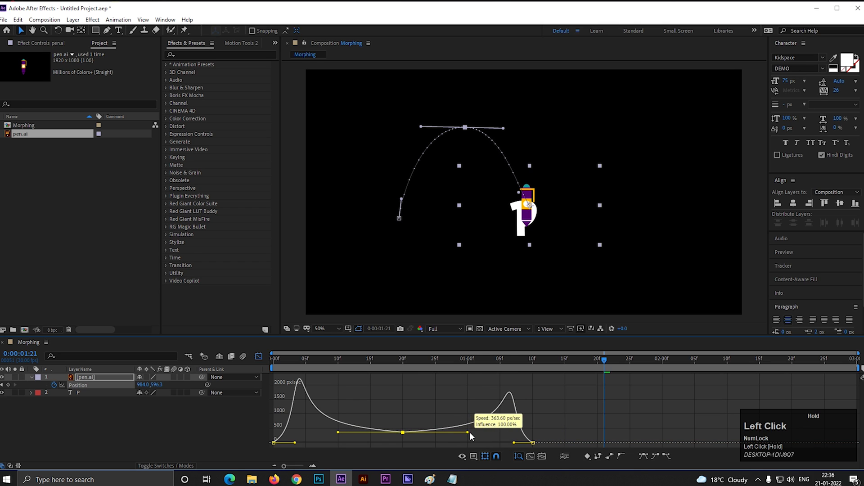
key("space")
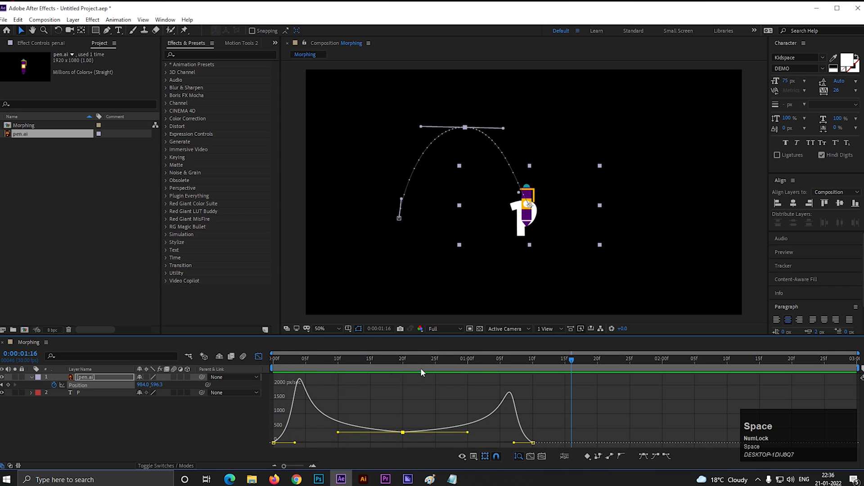
mouse_move(217, 406)
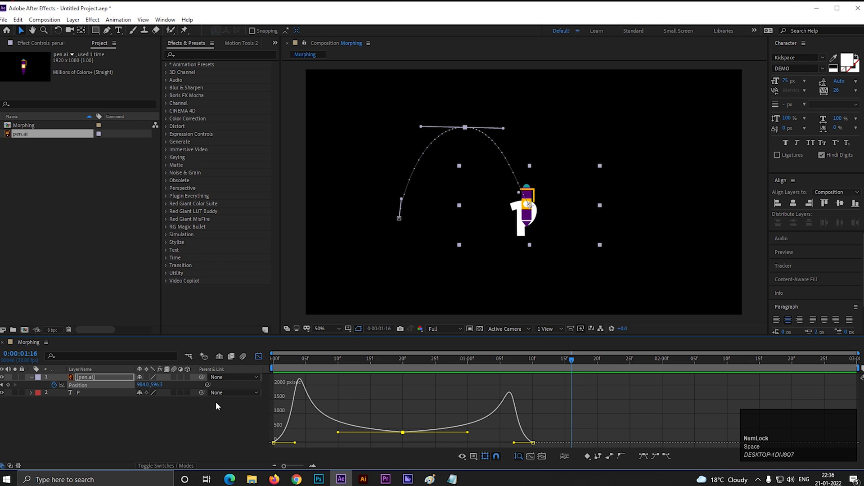
mouse_move(185, 405)
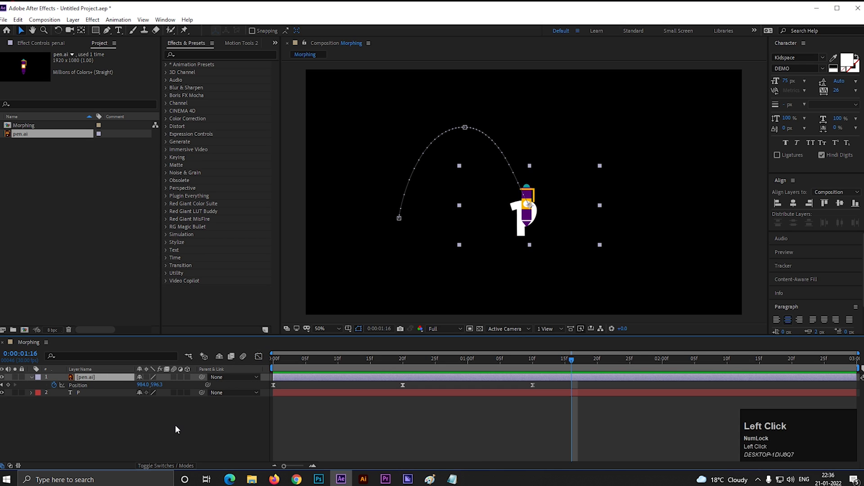
Step: Keyframe the pen's Rotation so it points into the P where it lands near 1:09
key("r")
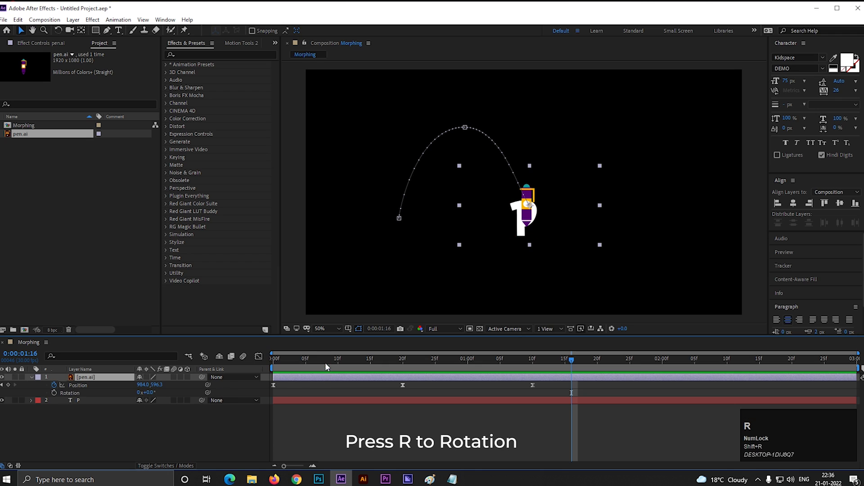
left_click(273, 359)
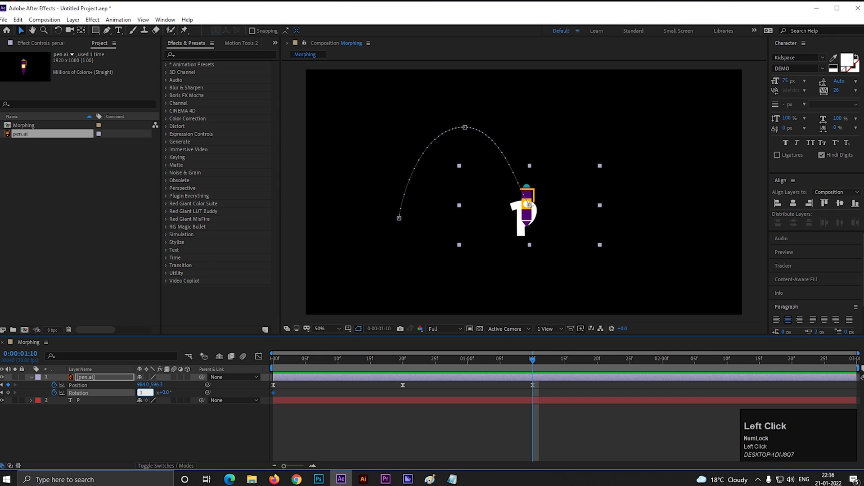
left_click(446, 359)
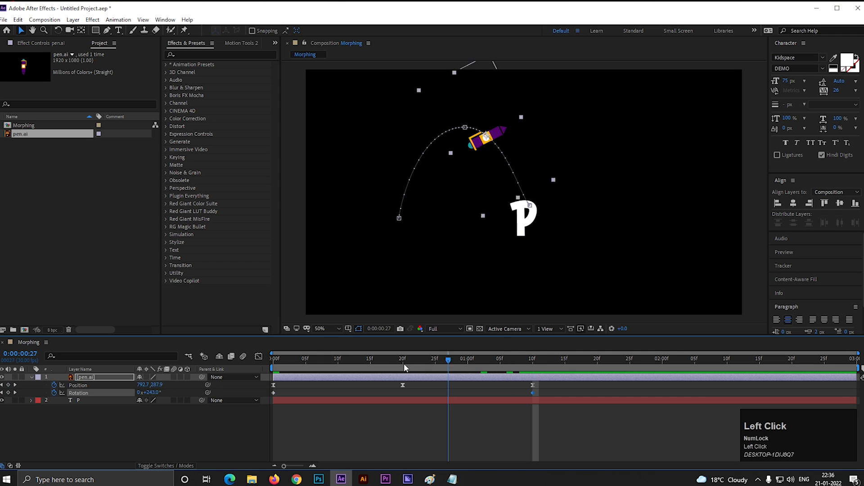
key("space")
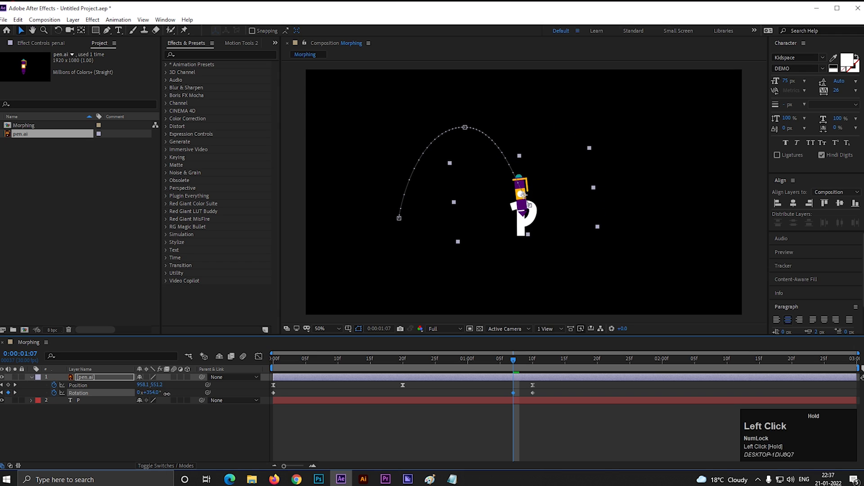
left_click(519, 359)
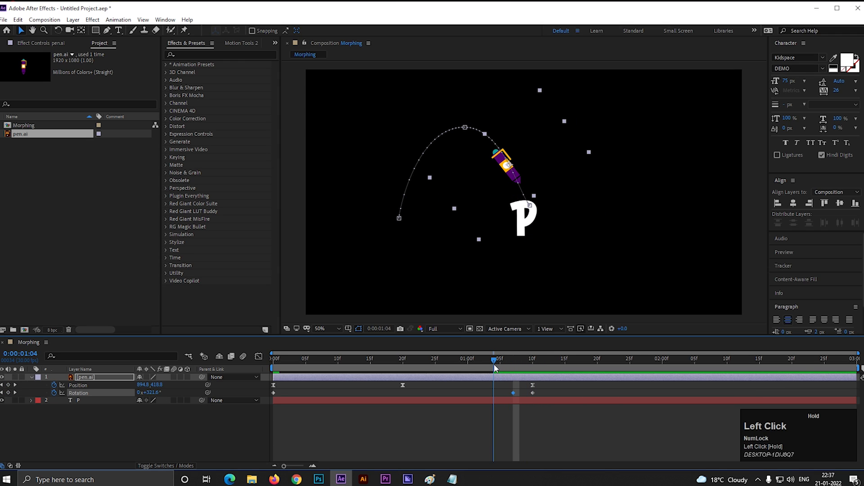
Step: Refine the rotation through the flight, Easy Ease the Rotation keyframes and preview
left_click(305, 359)
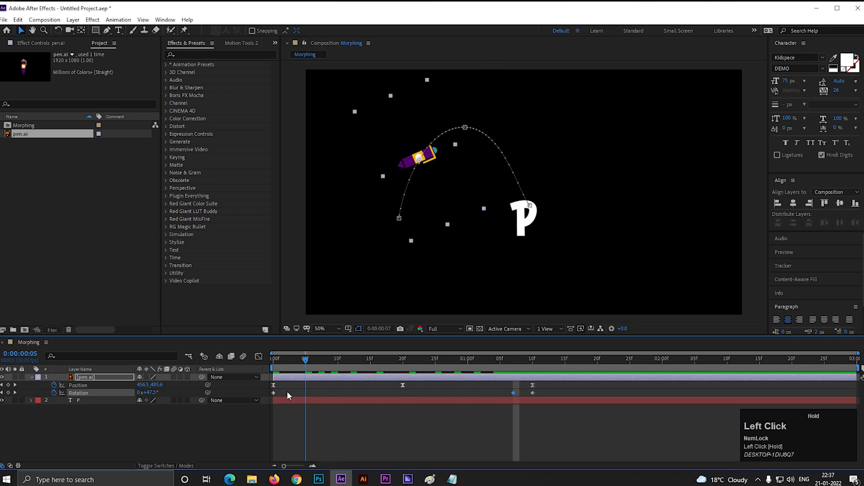
key("space")
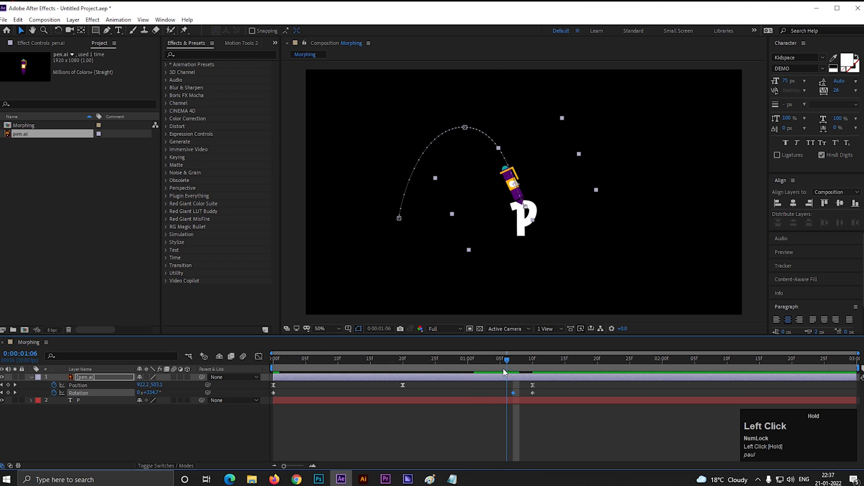
key("space")
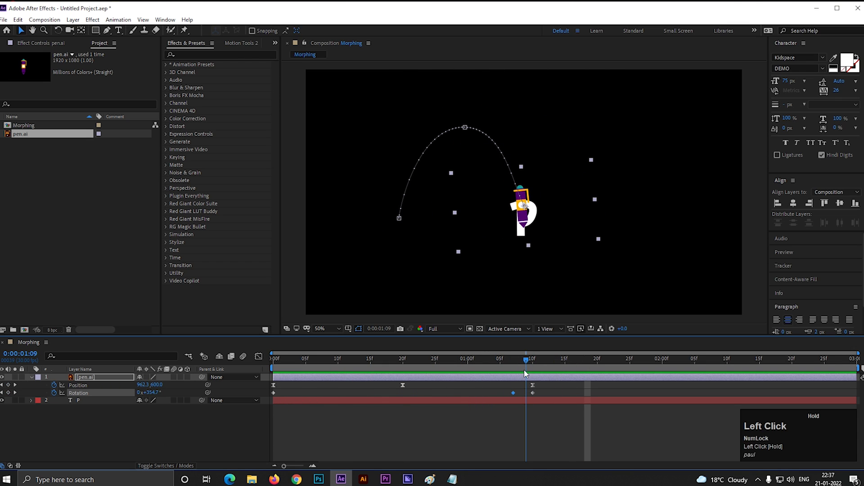
mouse_move(517, 353)
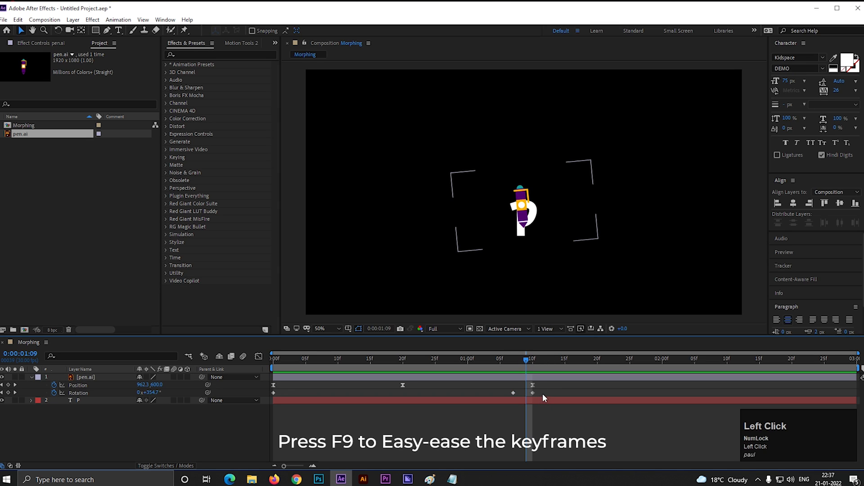
key("f9")
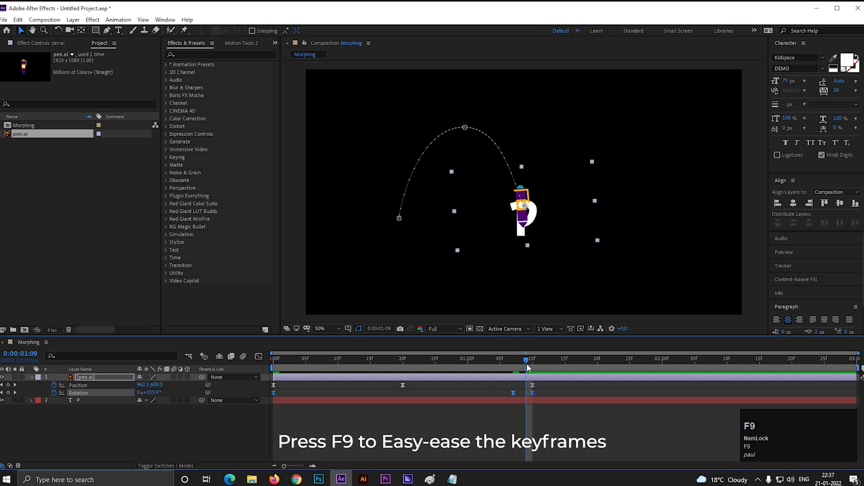
key("space")
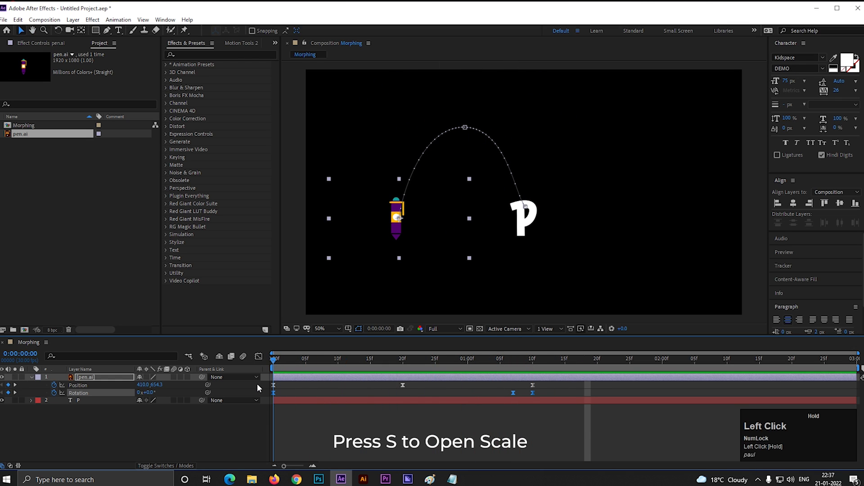
Step: Scale the pen from 0% at frame 0 to 32.2% at frame 10 with eased keyframes
key("s")
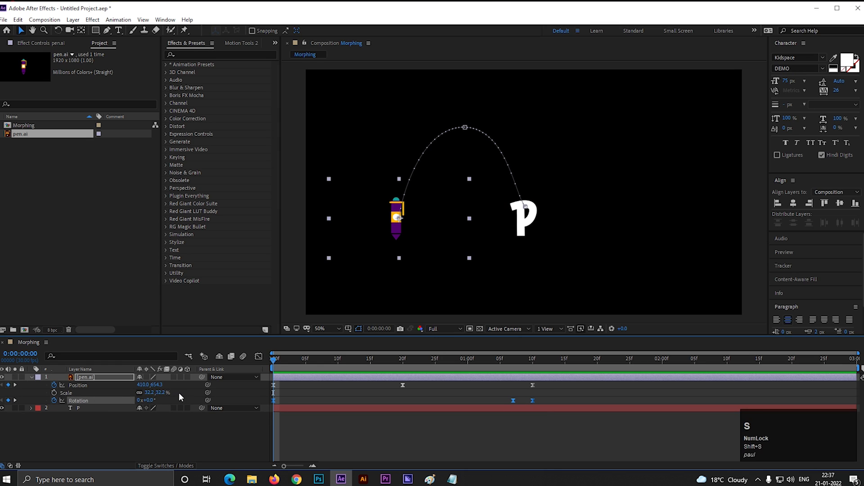
left_click(337, 360)
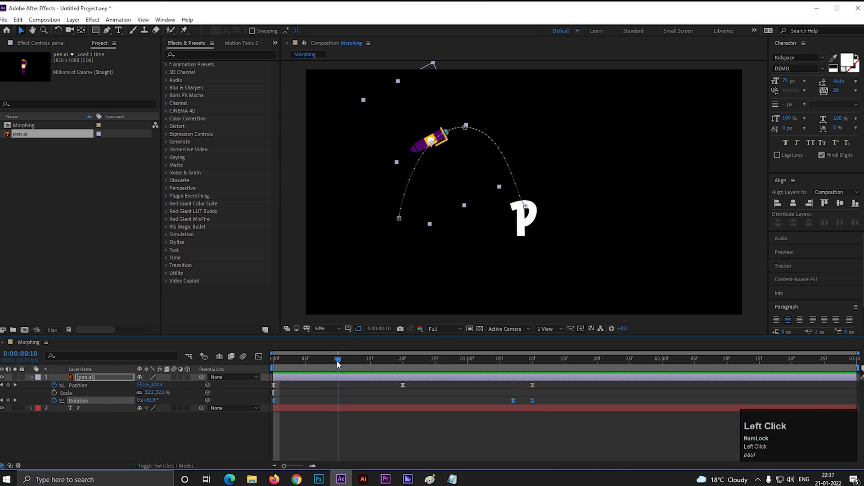
left_click(75, 394)
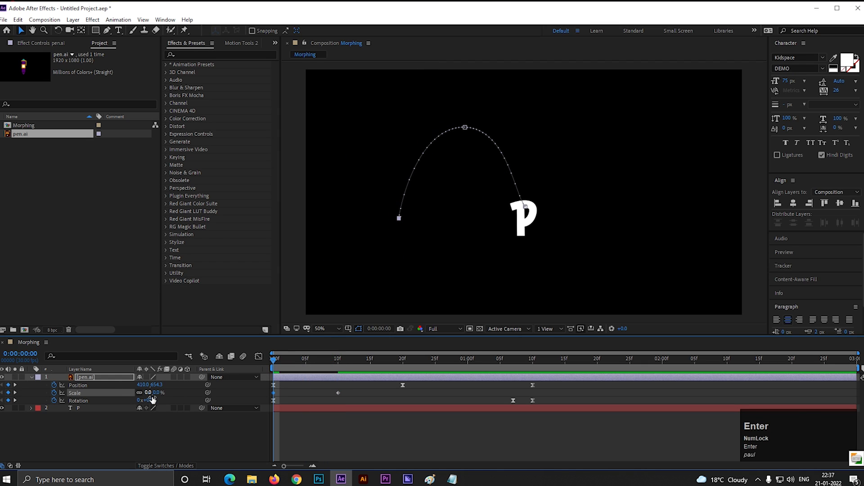
key("space")
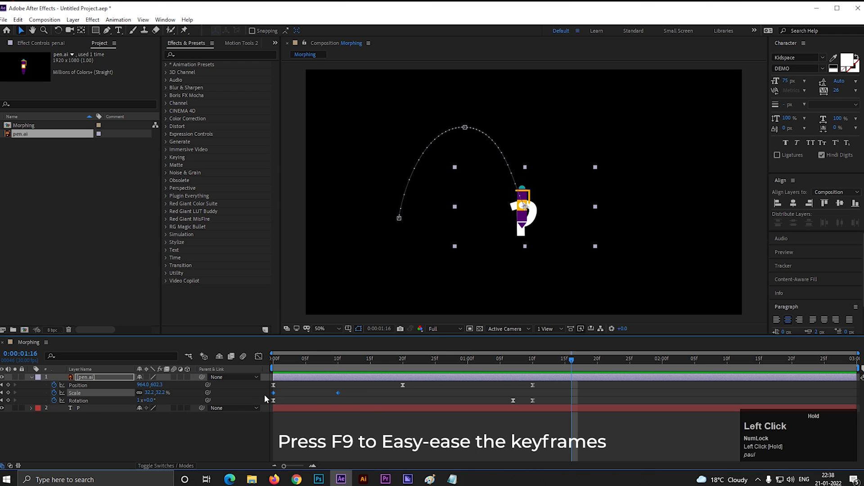
key("space")
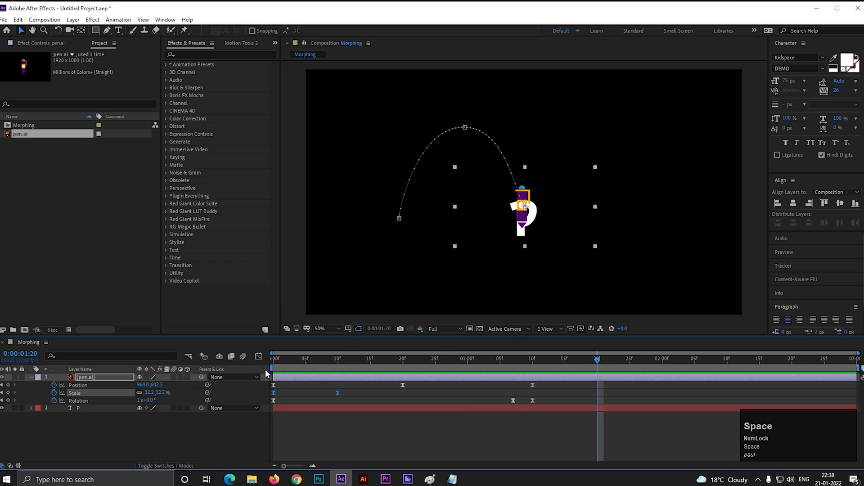
left_click(526, 359)
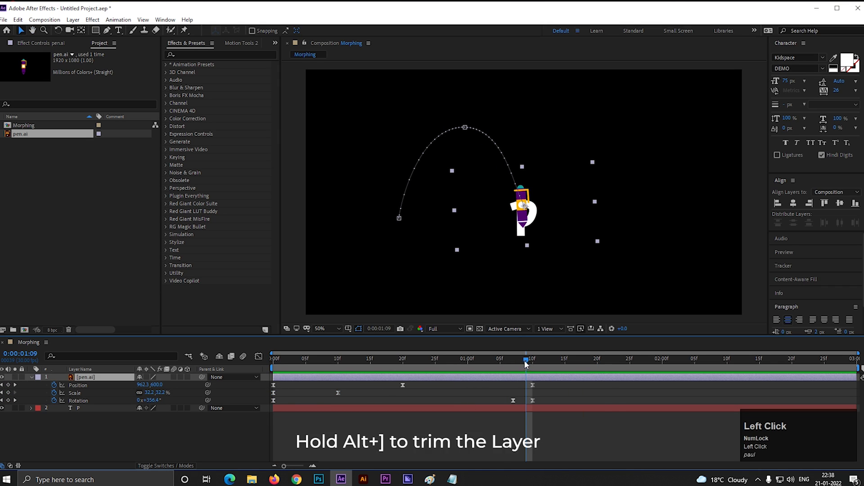
Step: Trim the pen layer to end at 1:10 where the P layer begins, and preview the handoff
left_click(532, 359)
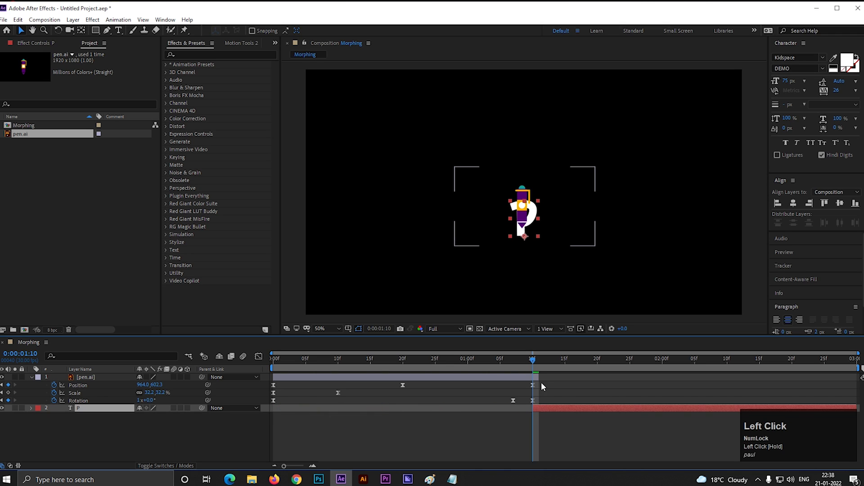
left_click(506, 359)
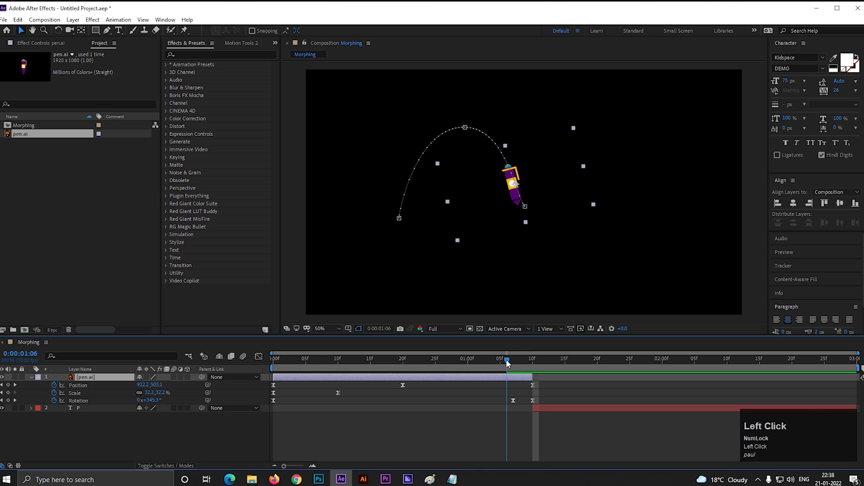
key("space")
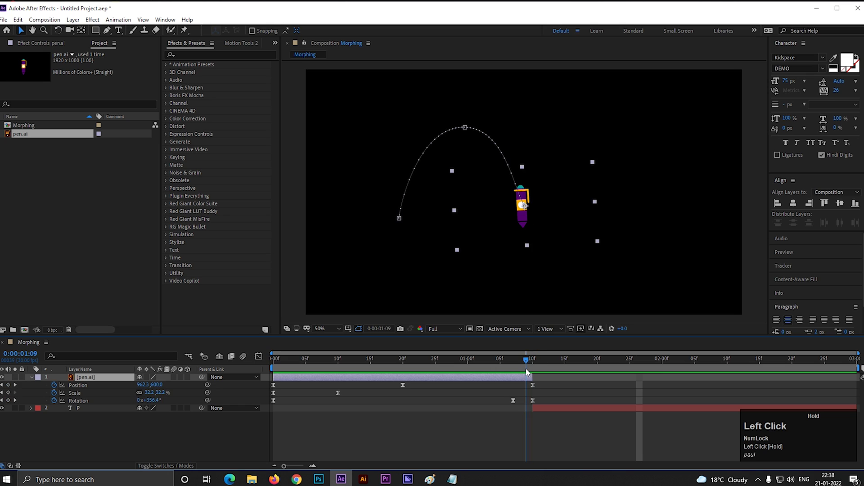
key("space")
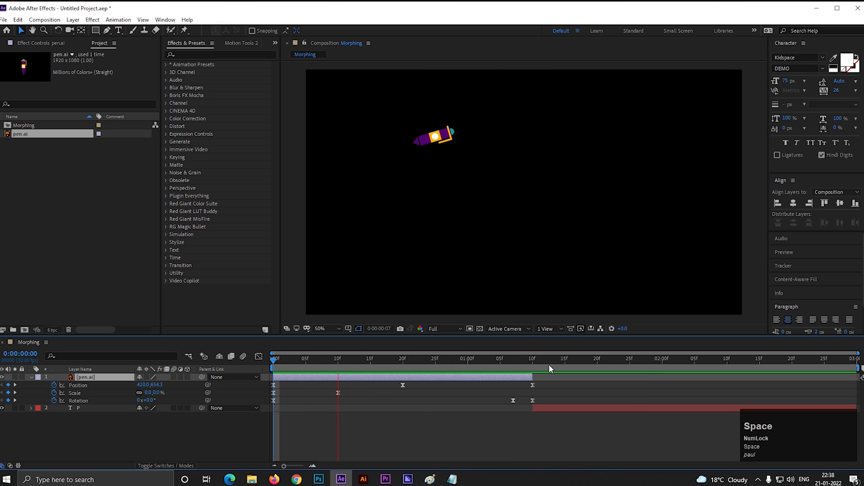
left_click(527, 359)
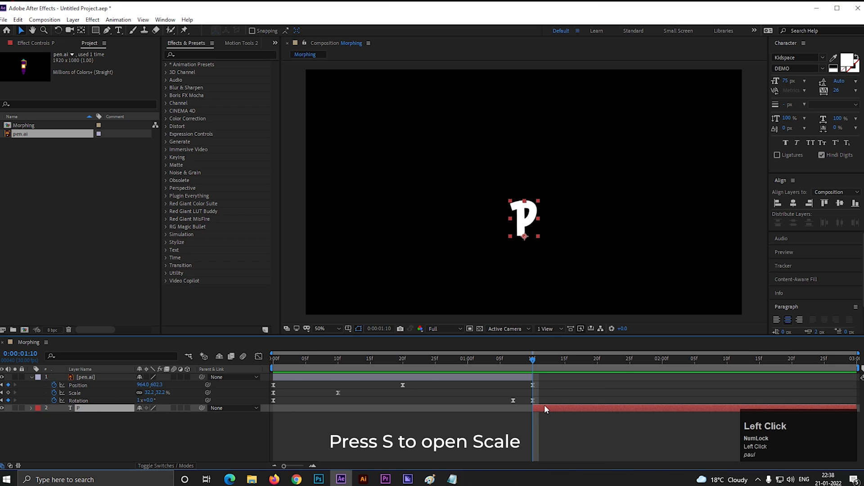
Step: Set a 283.7% Scale keyframe on the P at 1:10, its first frame
key("s")
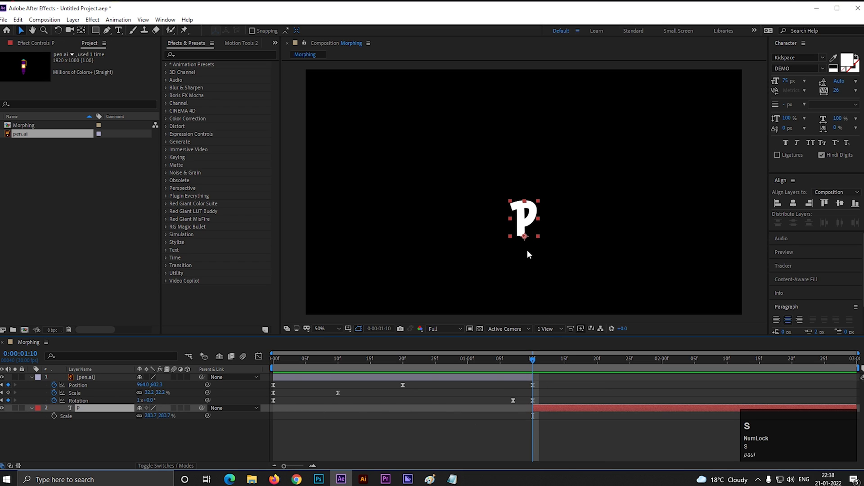
mouse_move(523, 409)
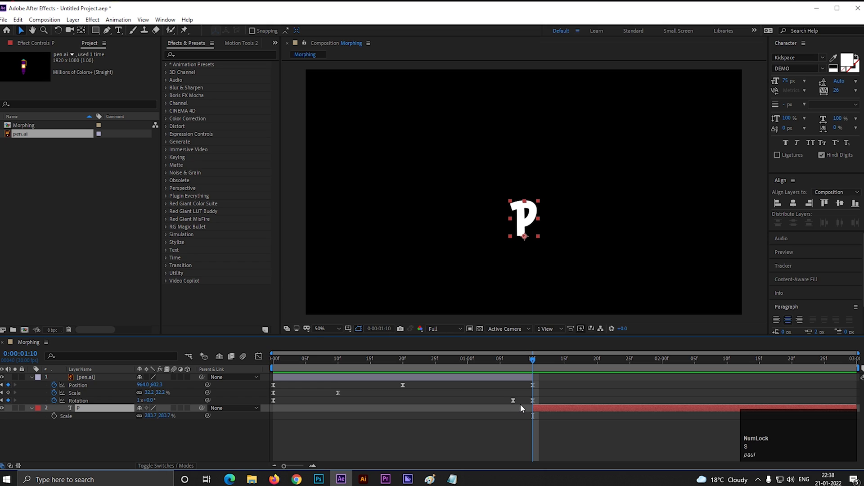
mouse_move(161, 429)
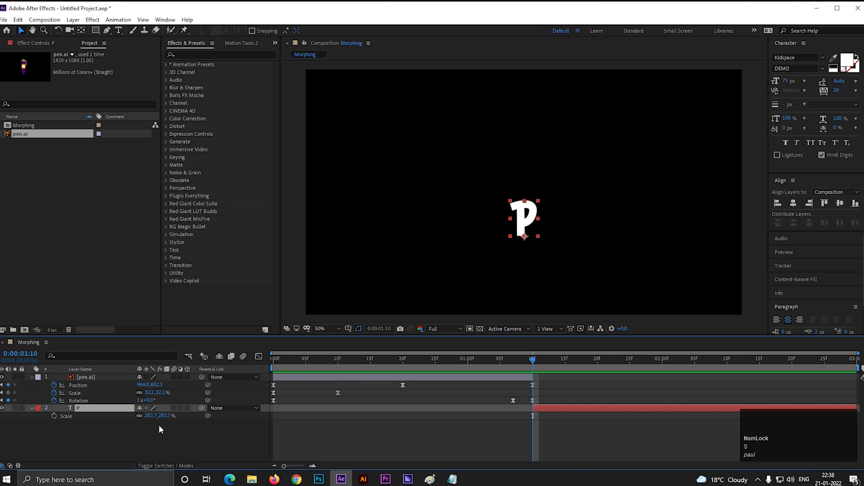
left_click(152, 416)
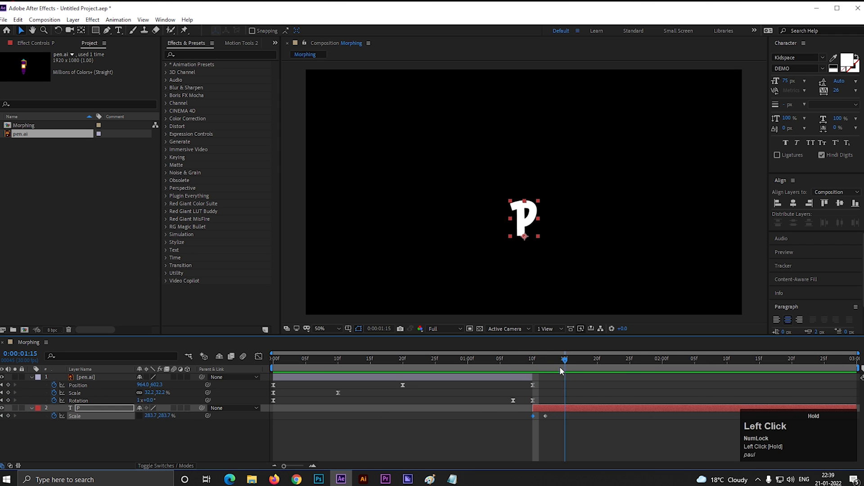
key("space")
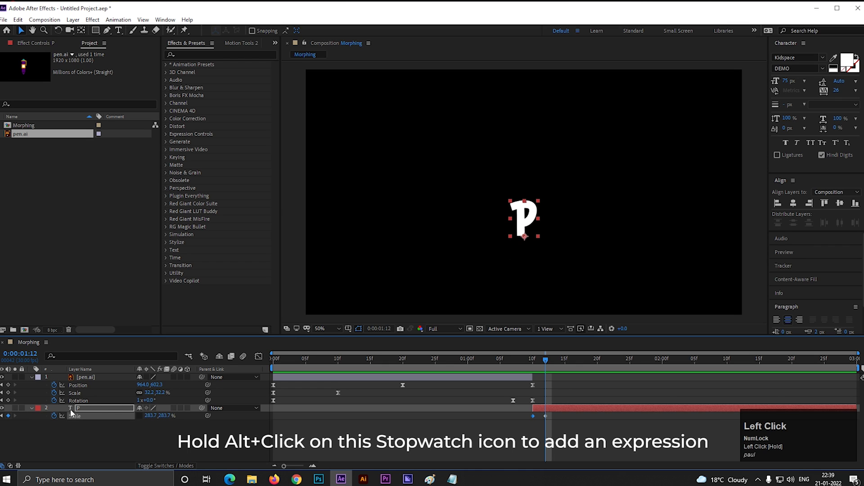
Step: Apply the elastic bounce expression ("n = 0; if (numKeys > 0)...") to the P's Scale and preview it
left_click(62, 416)
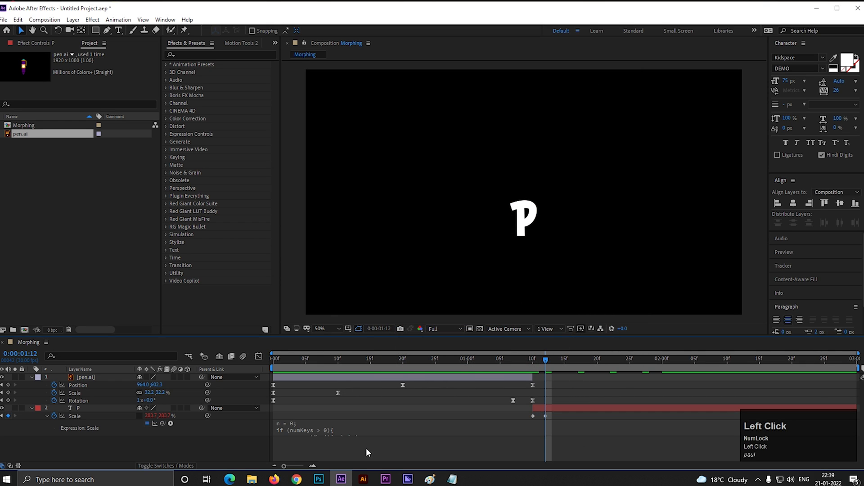
key("space")
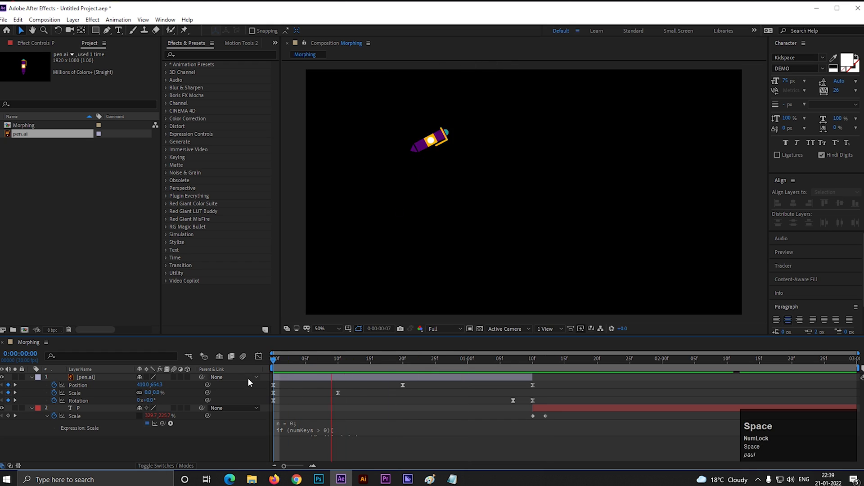
left_click(463, 360)
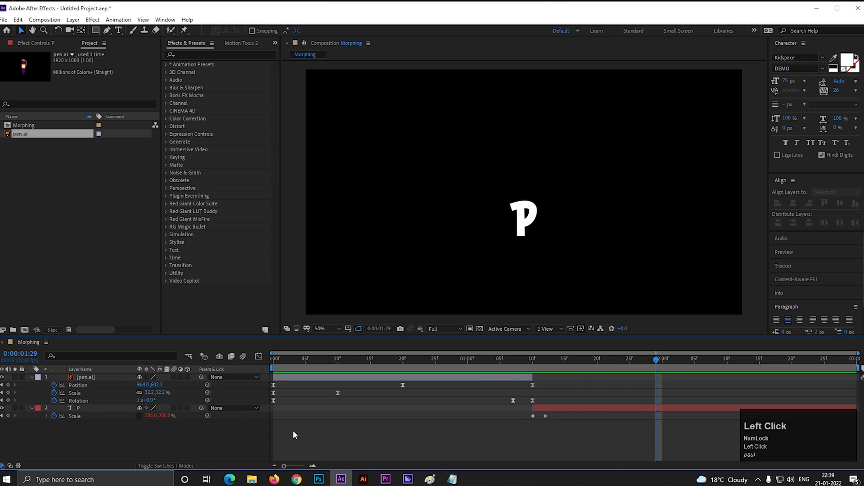
Step: Move the P's two Scale keyframes a few frames earlier and preview the bounce timing
left_click(526, 407)
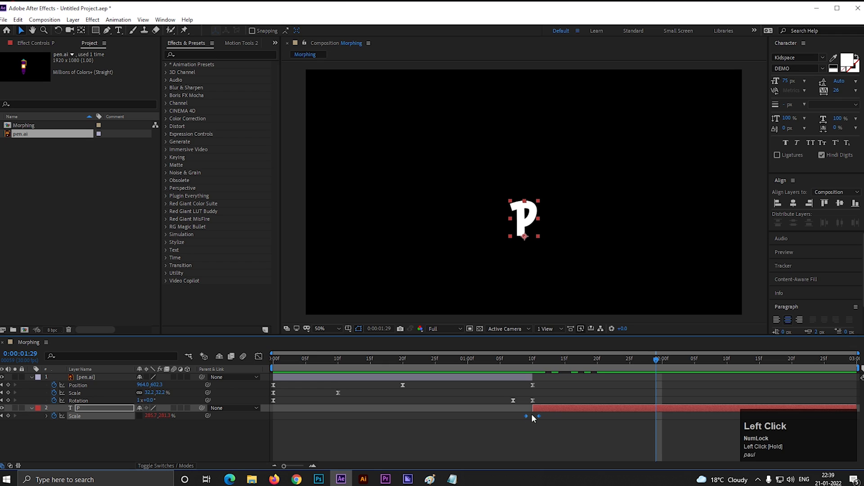
key("space")
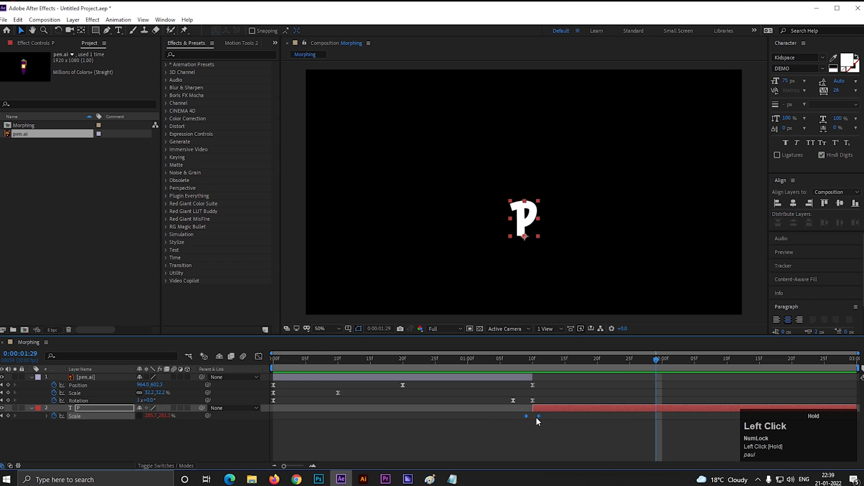
key("space")
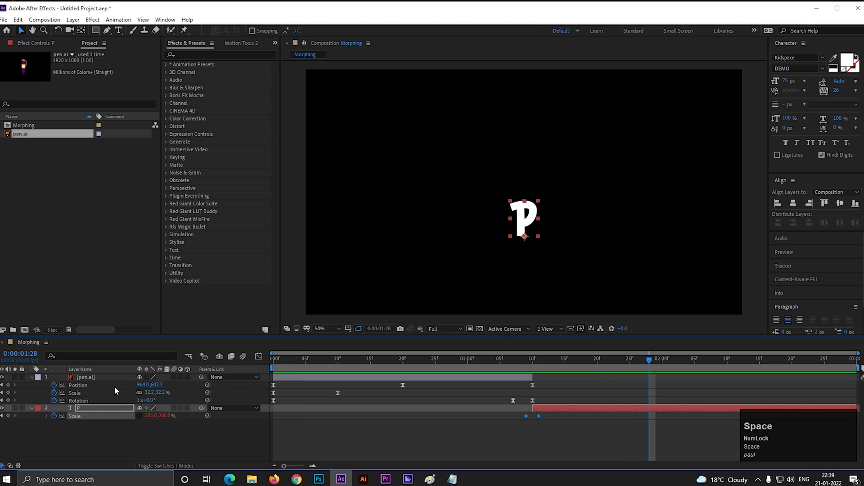
scroll("down", 3)
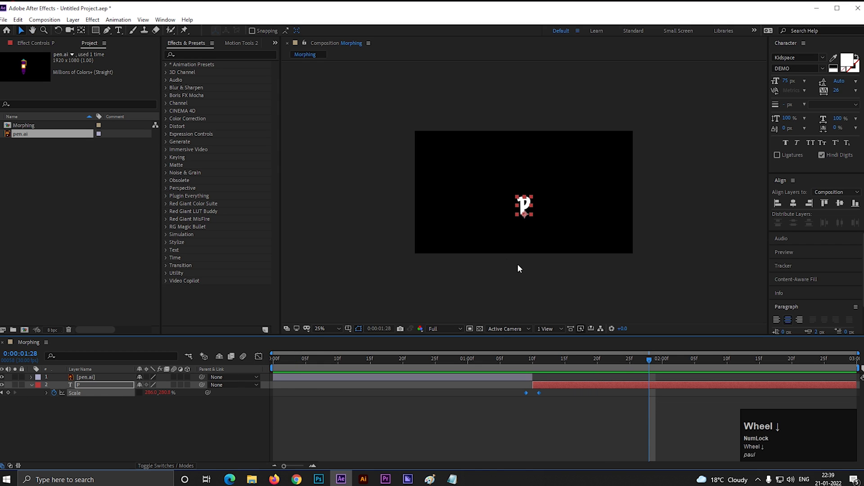